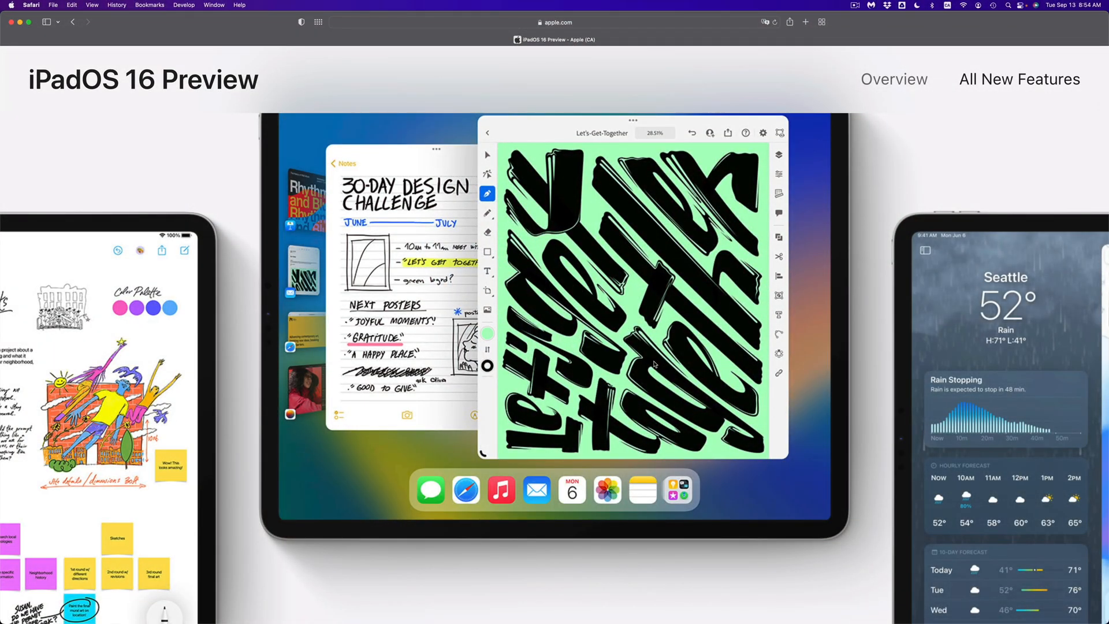
scroll("down", 3)
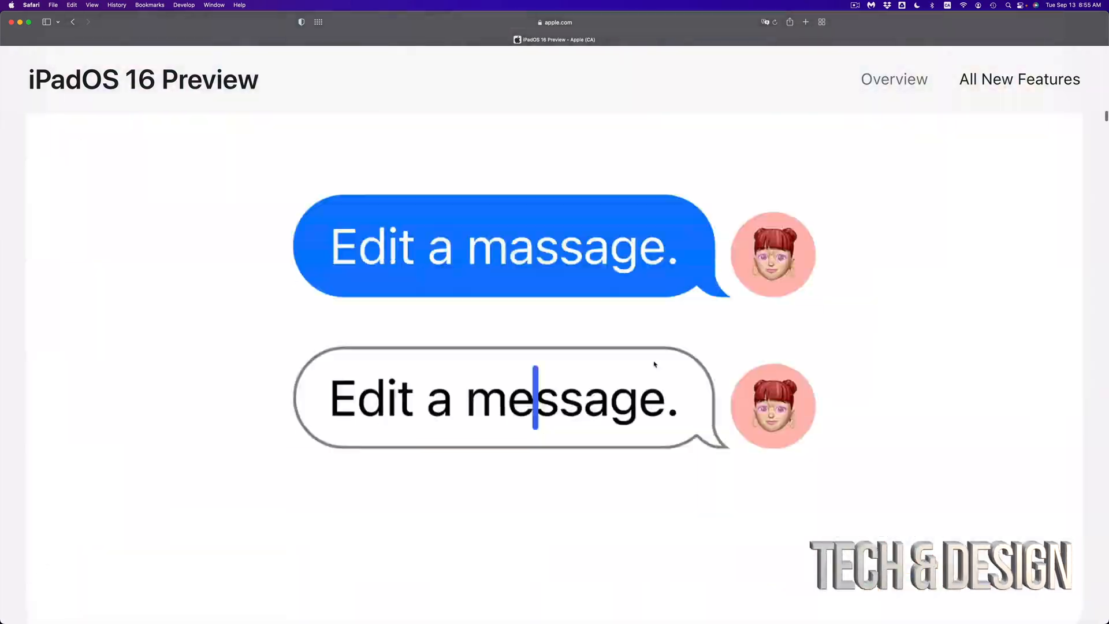
scroll("down", 3)
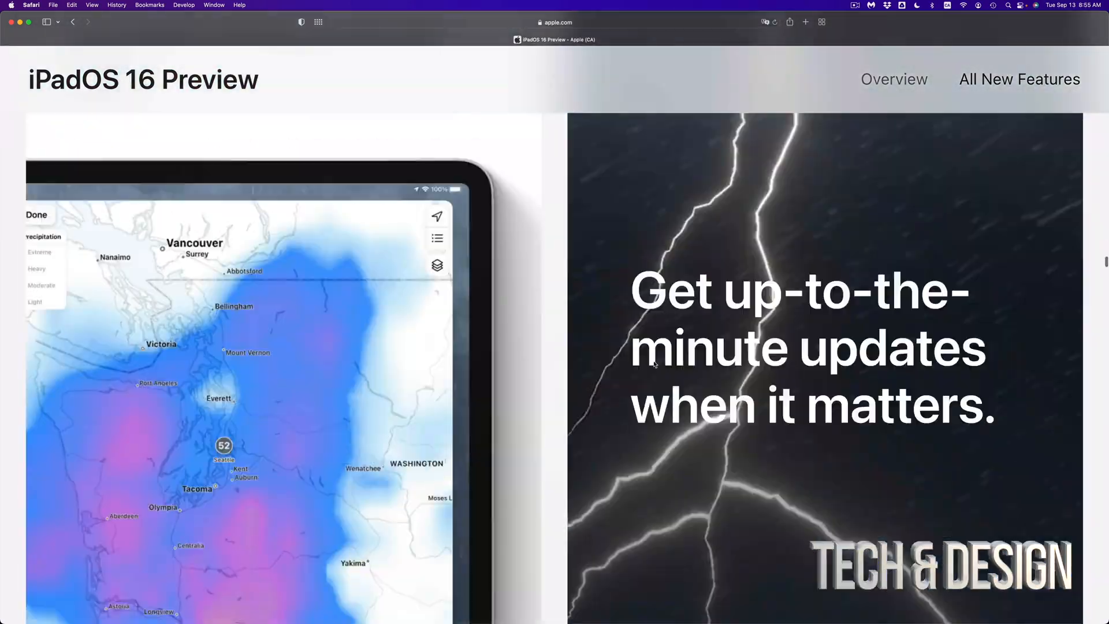
scroll("down", 3)
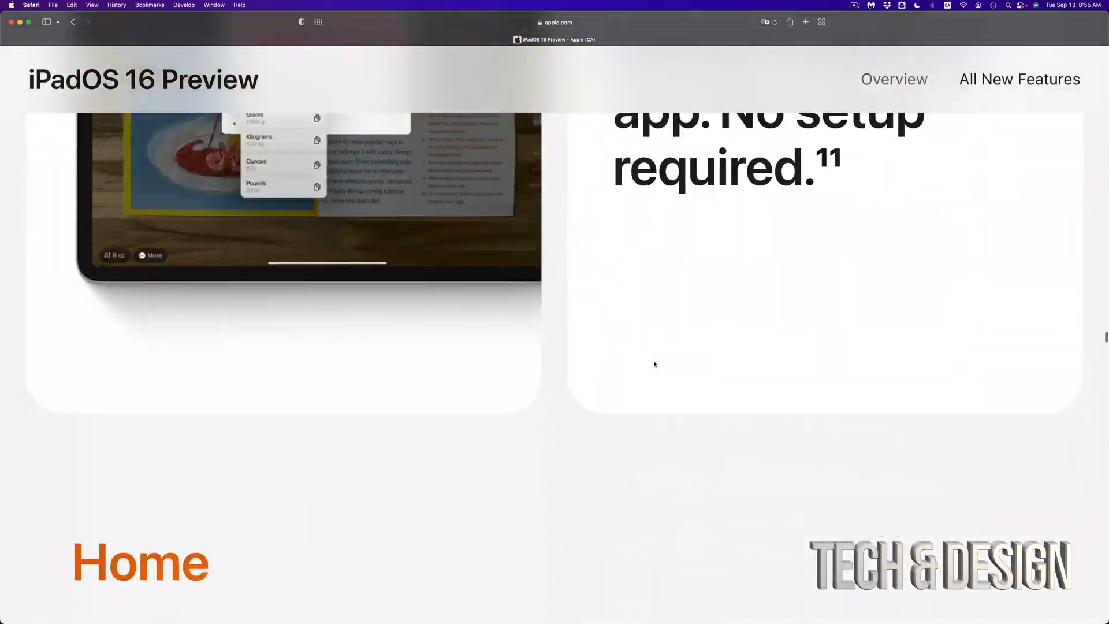
scroll("down", 3)
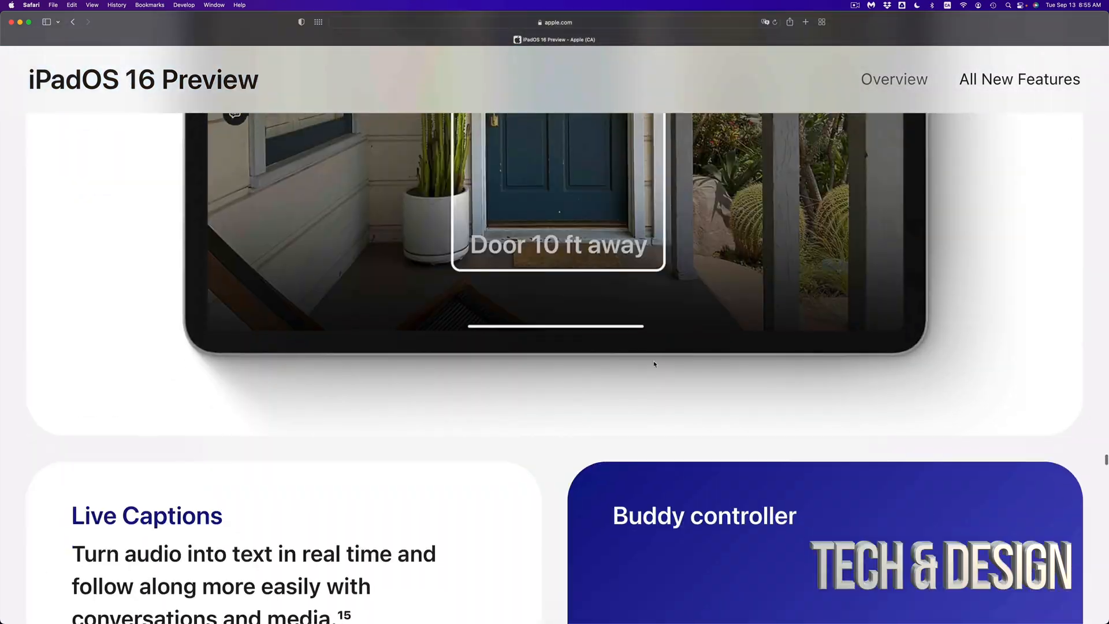
scroll("down", 3)
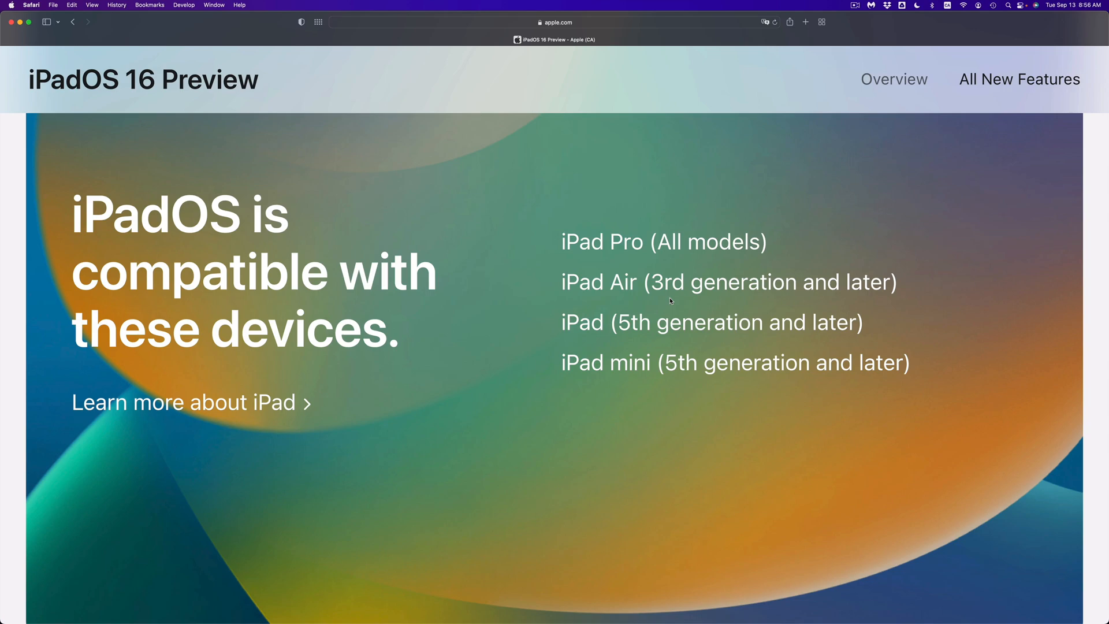
scroll("down", 3)
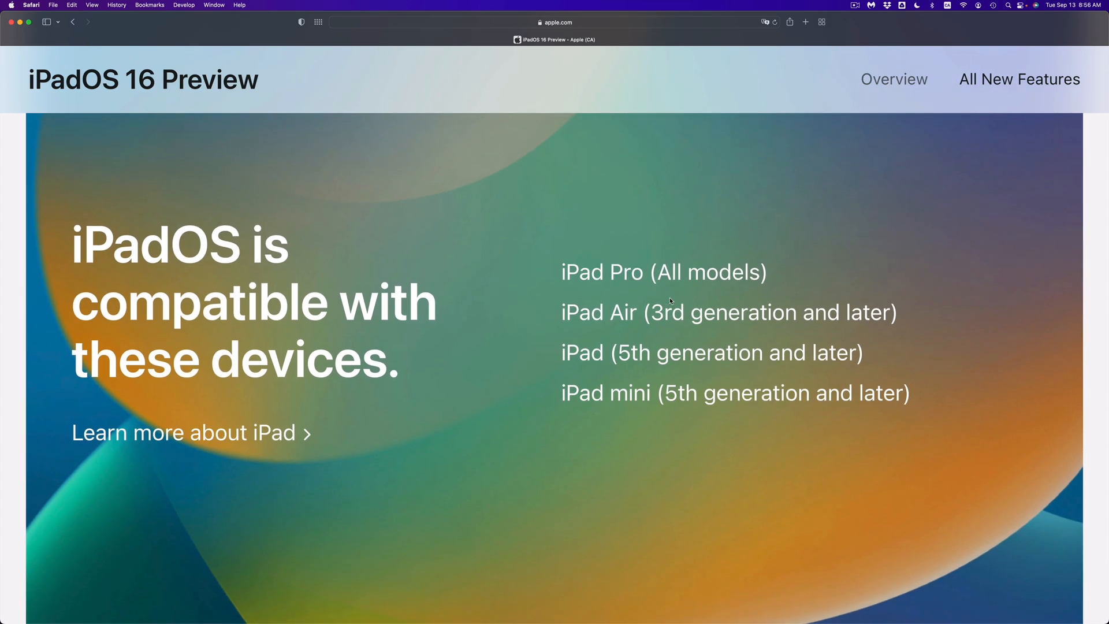
scroll("down", 3)
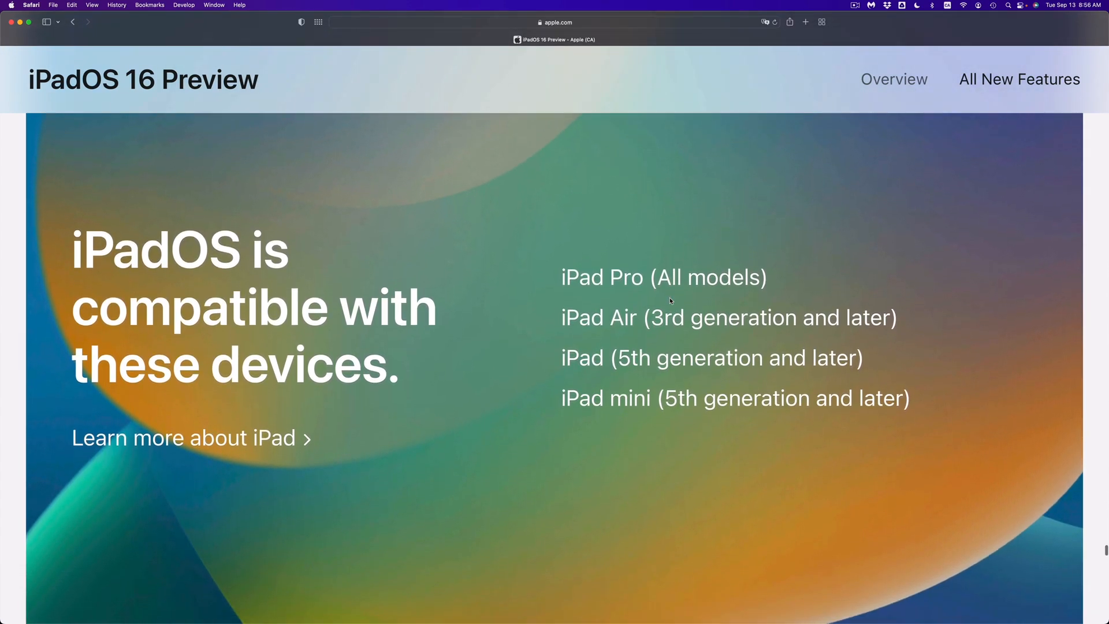
scroll("down", 3)
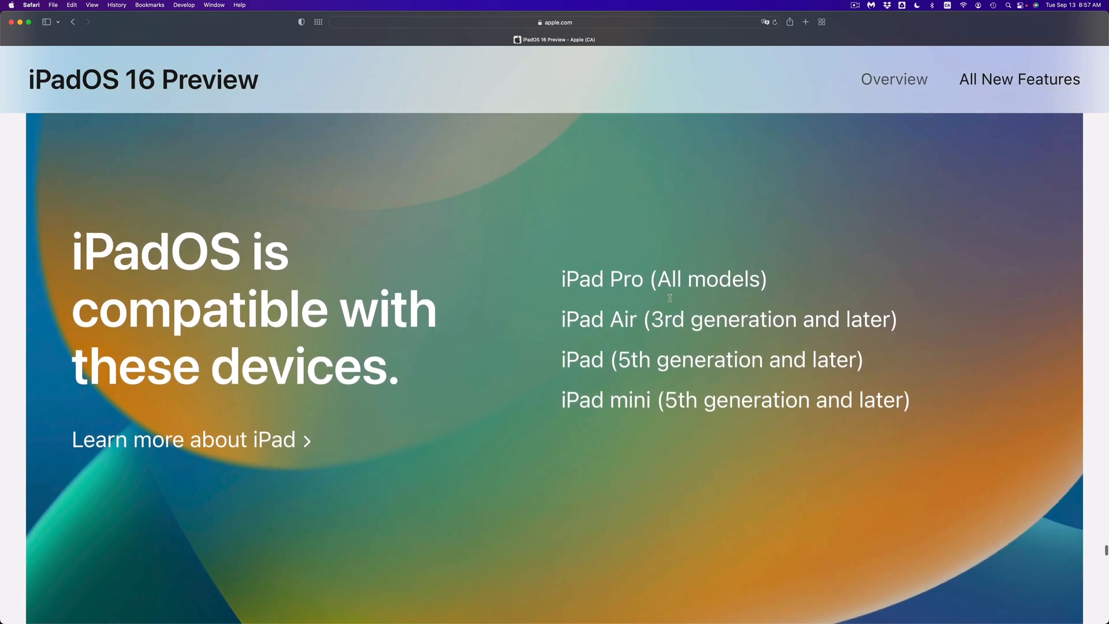
scroll("down", 3)
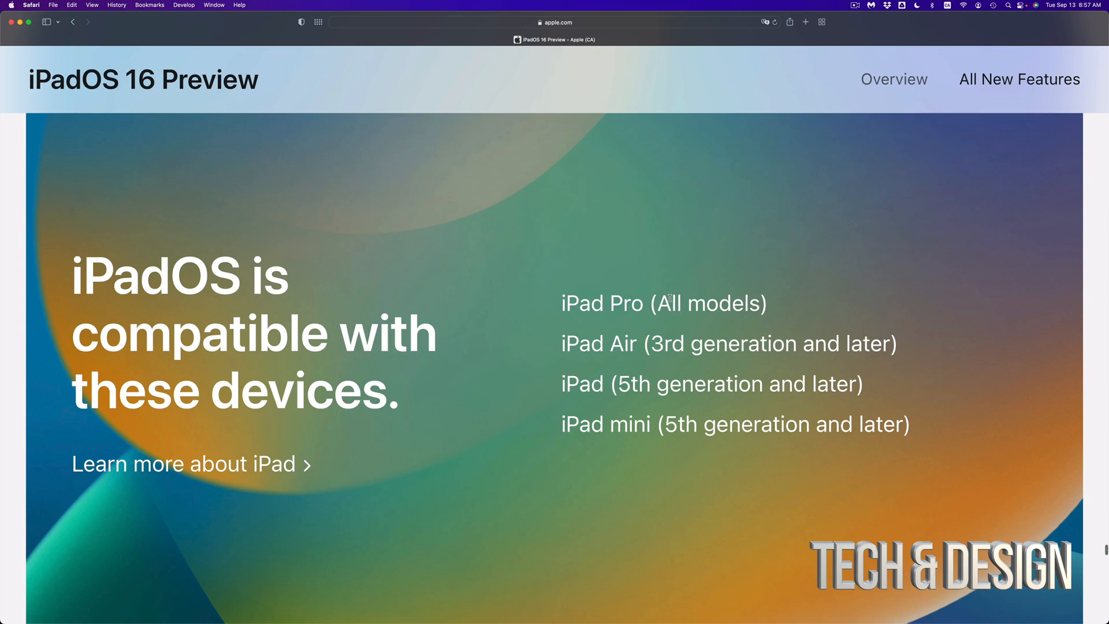
scroll("down", 3)
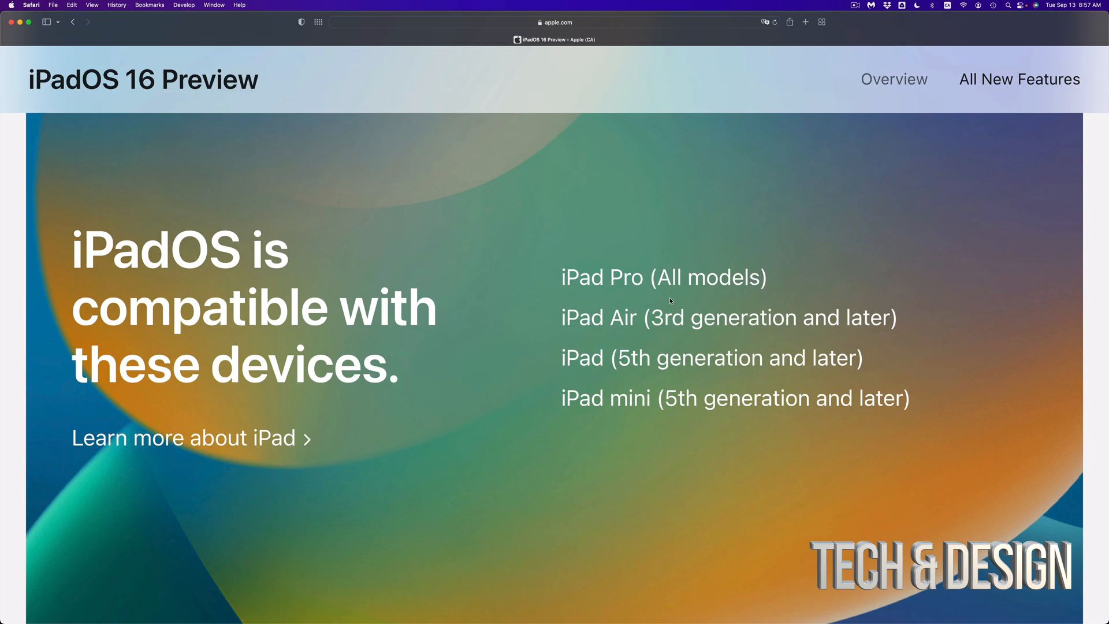
scroll("down", 3)
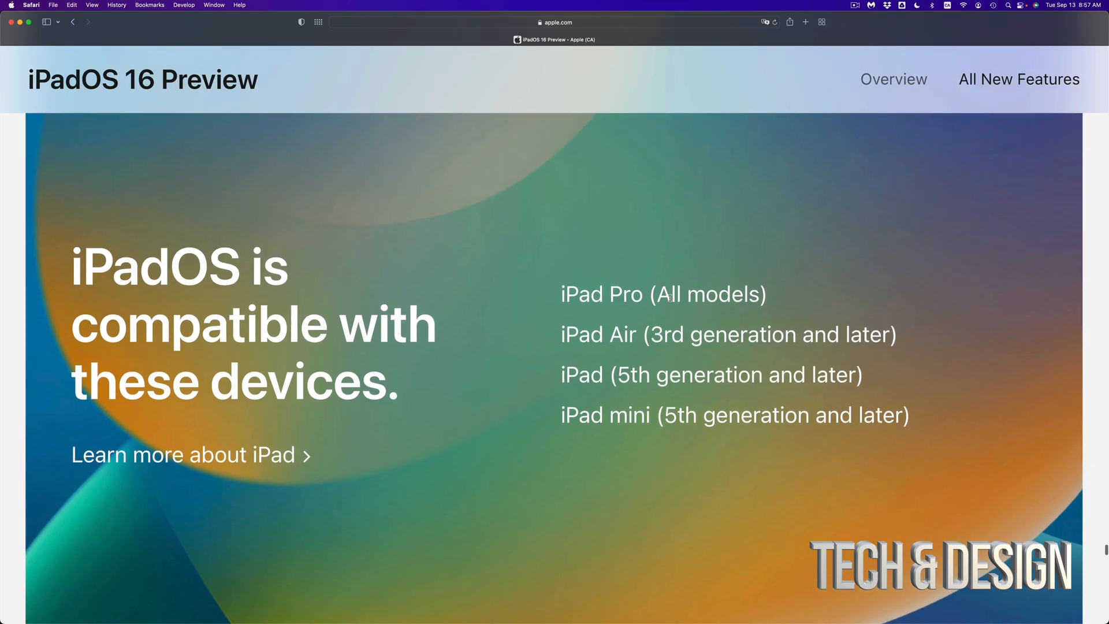
scroll("down", 3)
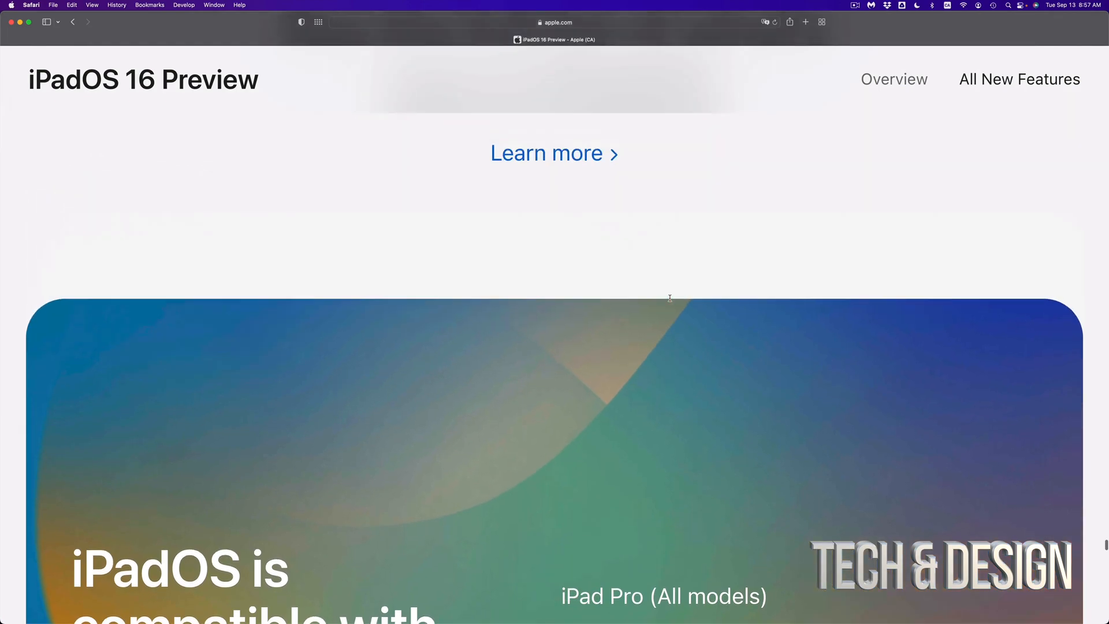
scroll("down", 3)
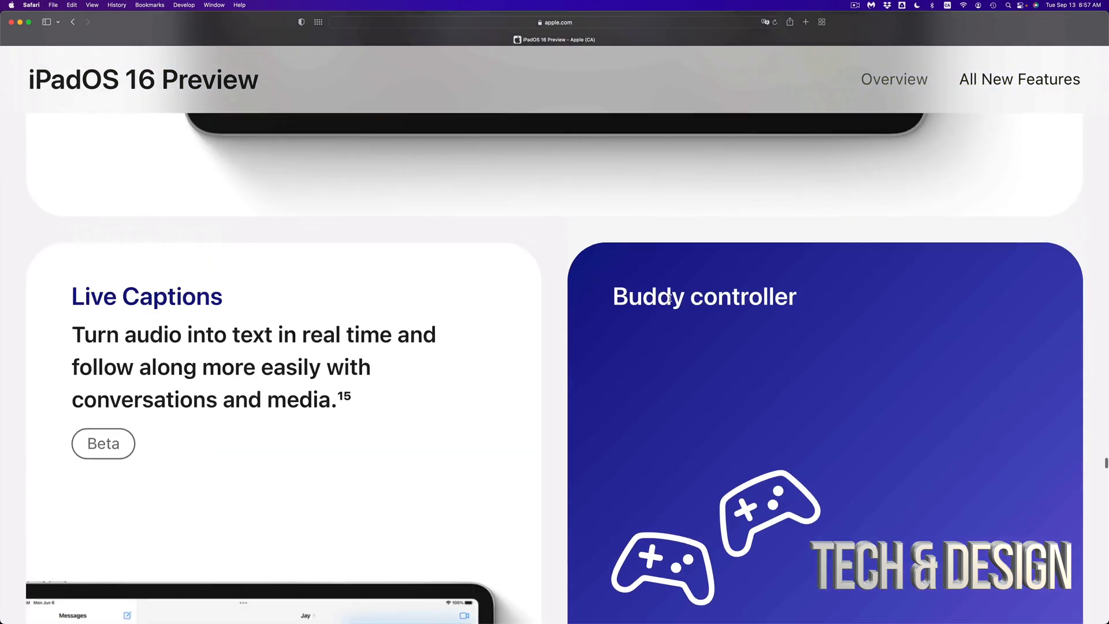
scroll("down", 3)
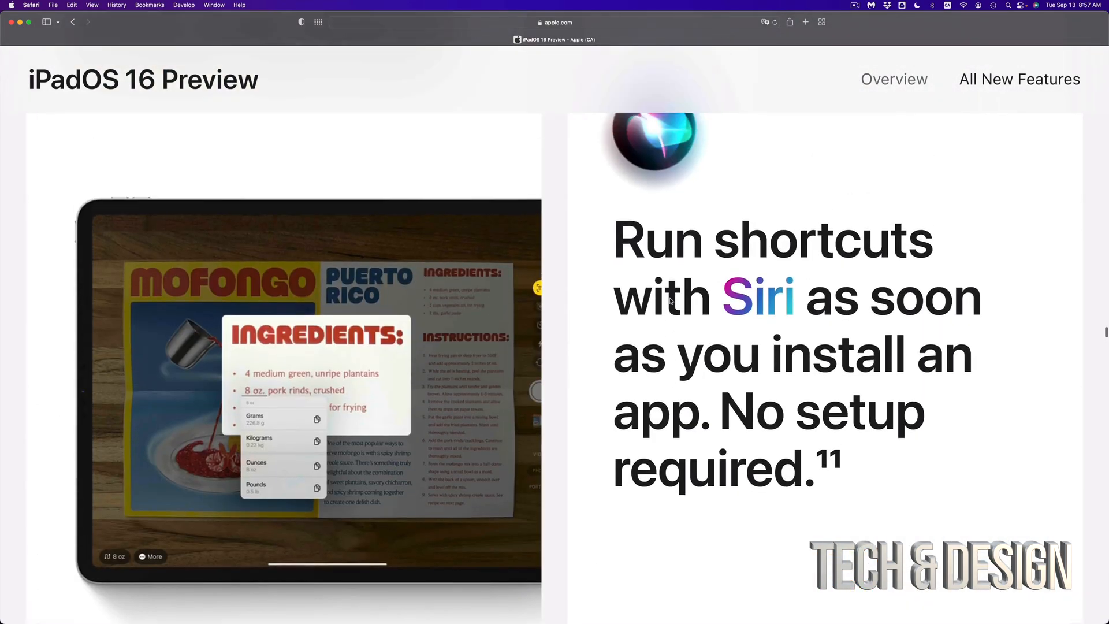
scroll("down", 3)
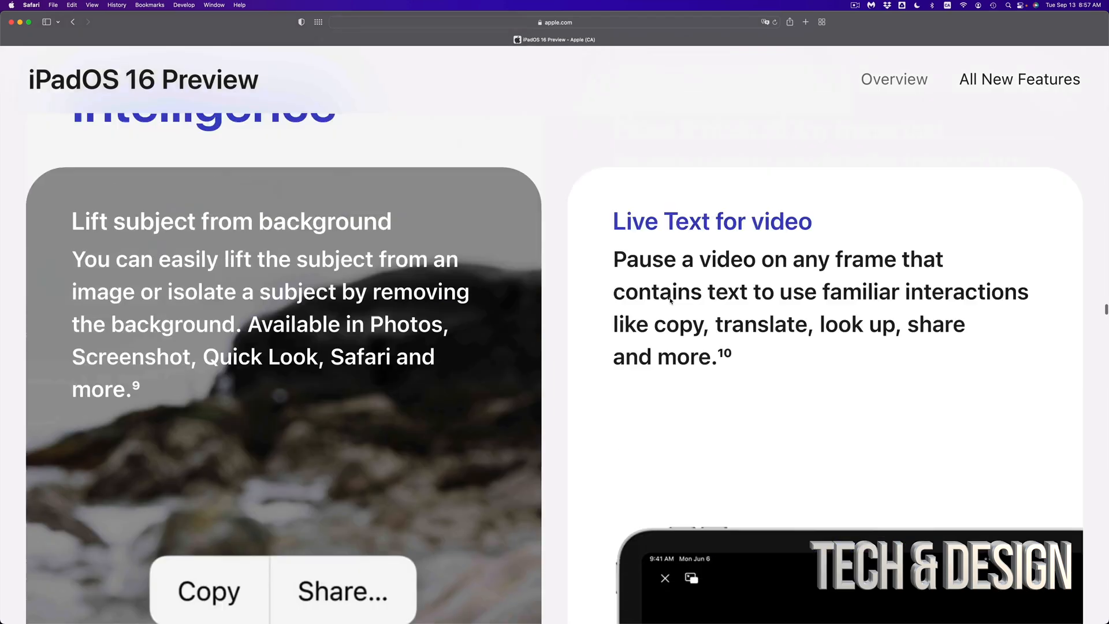
scroll("down", 3)
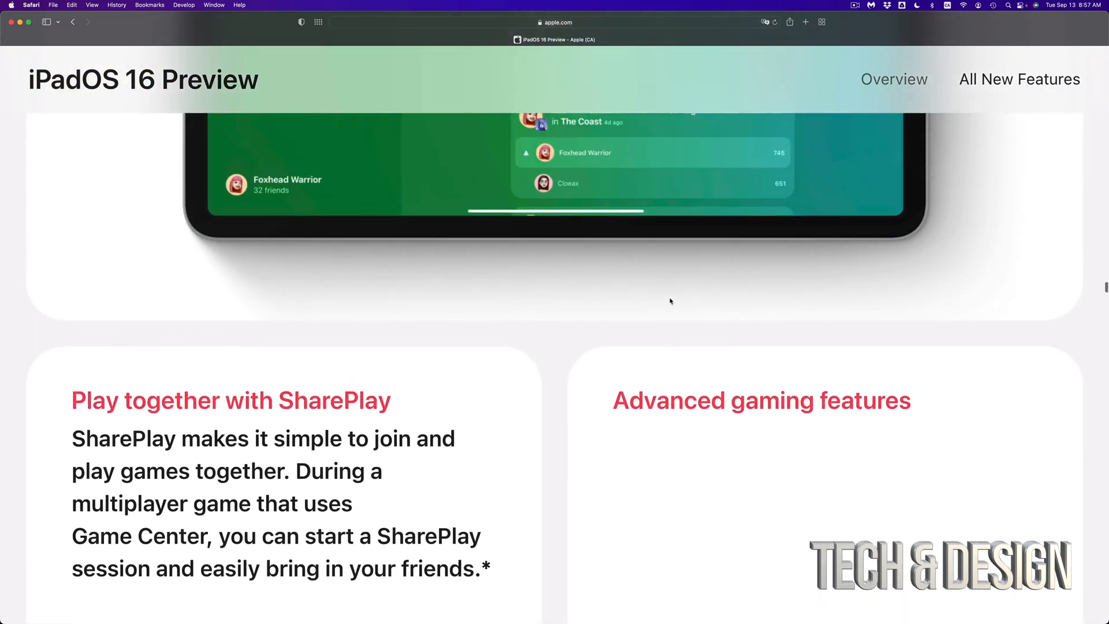
scroll("down", 3)
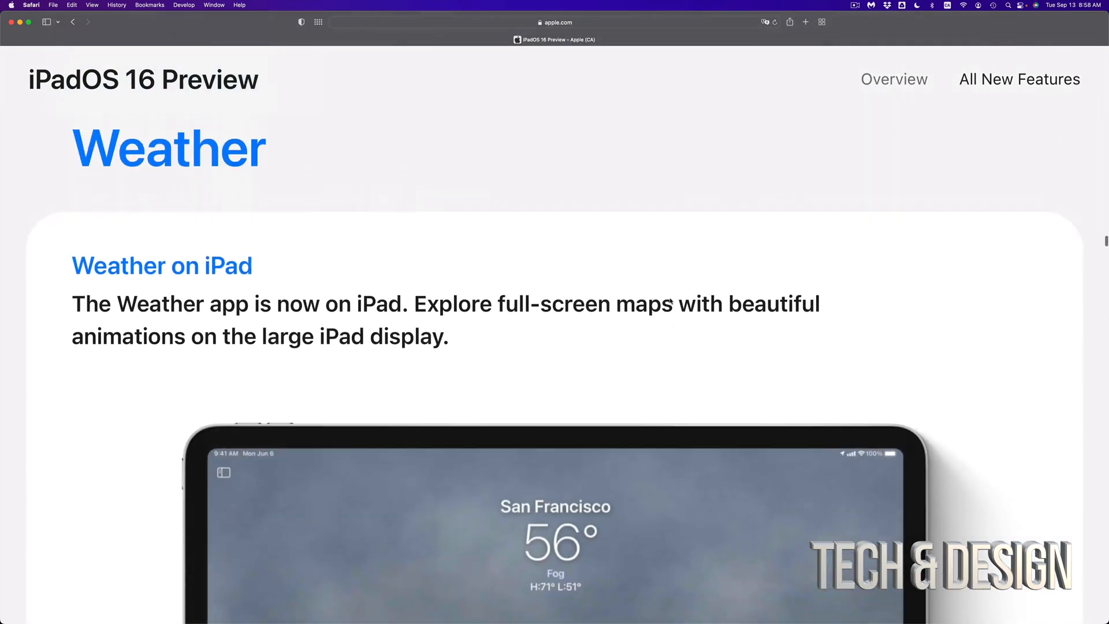
scroll("down", 3)
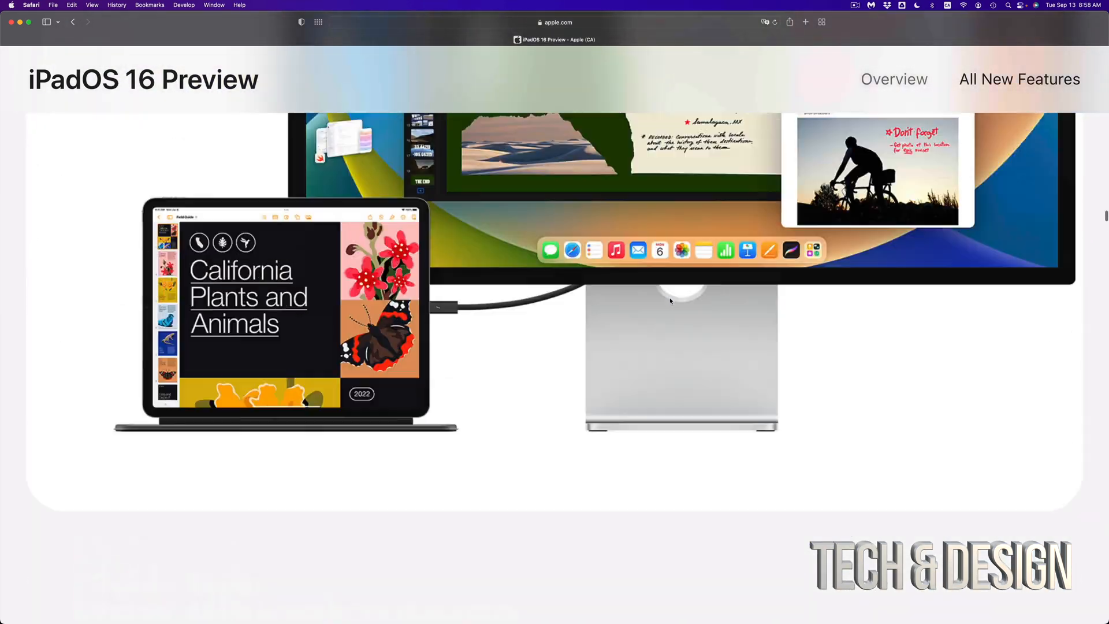
scroll("down", 3)
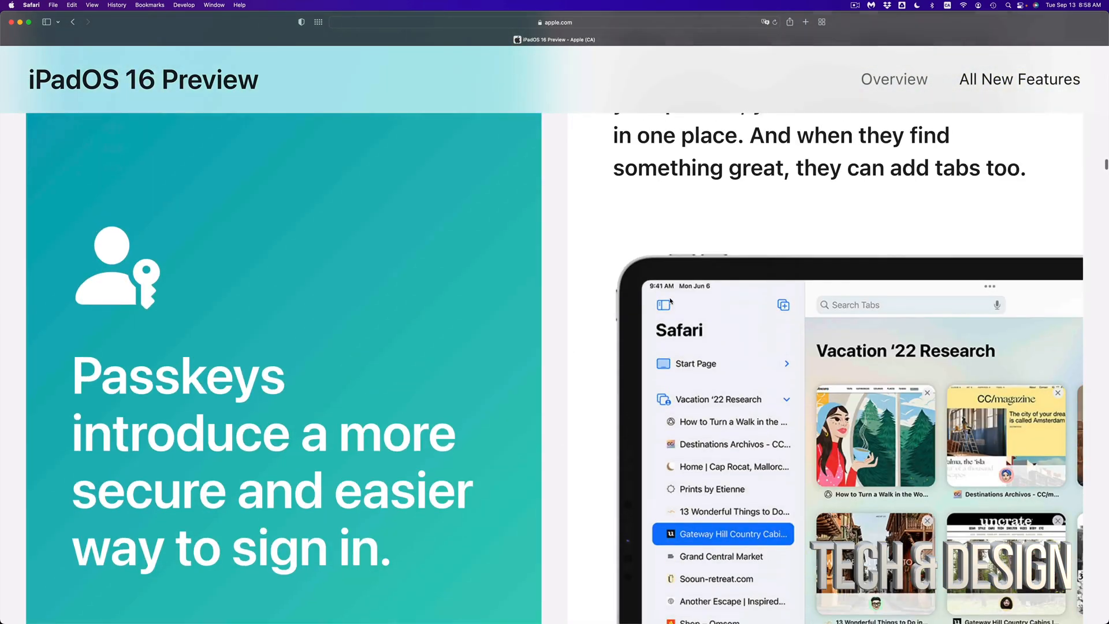
scroll("down", 3)
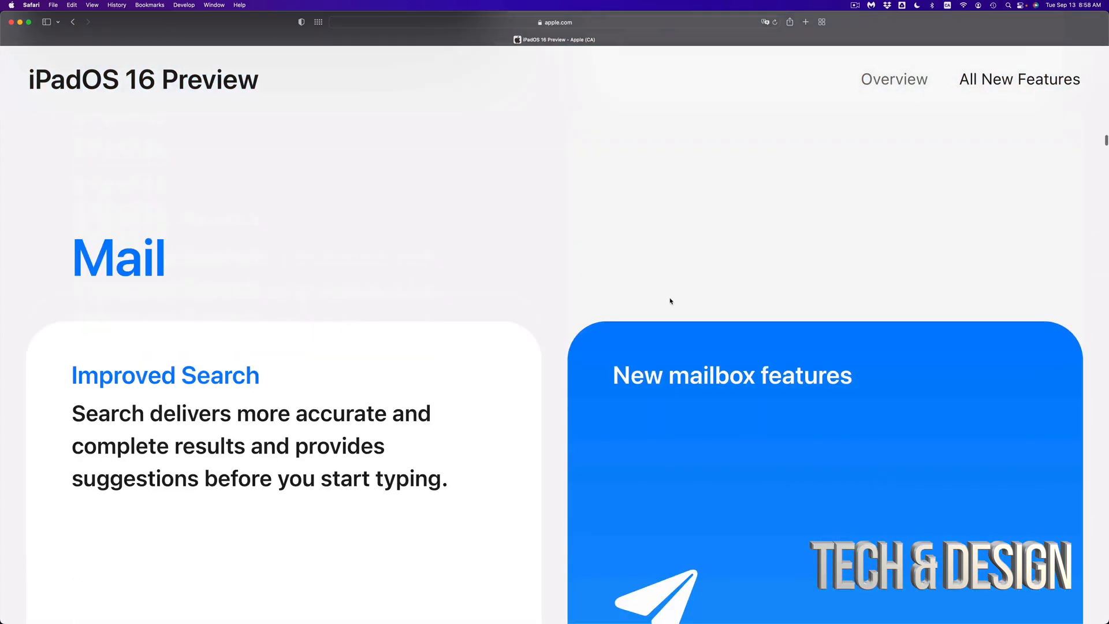